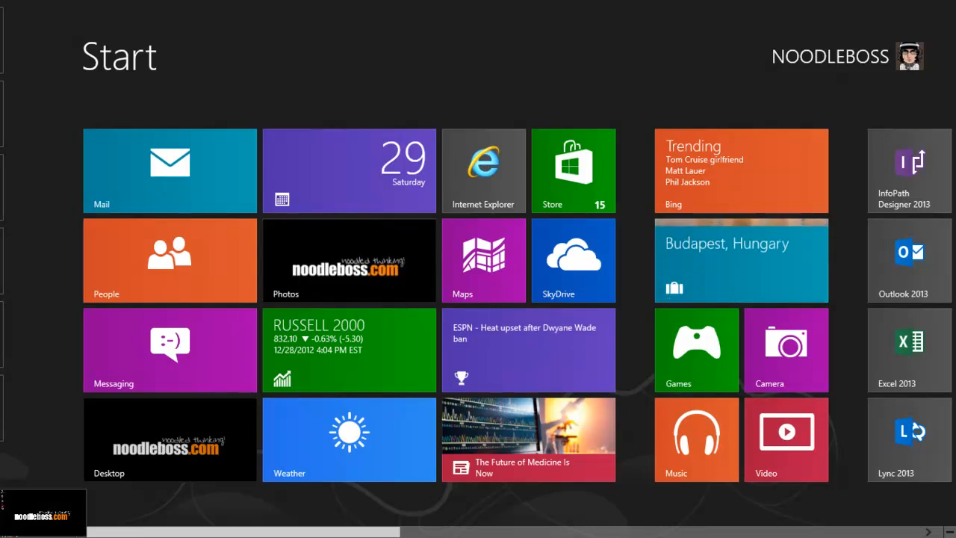
mouse_move(157, 439)
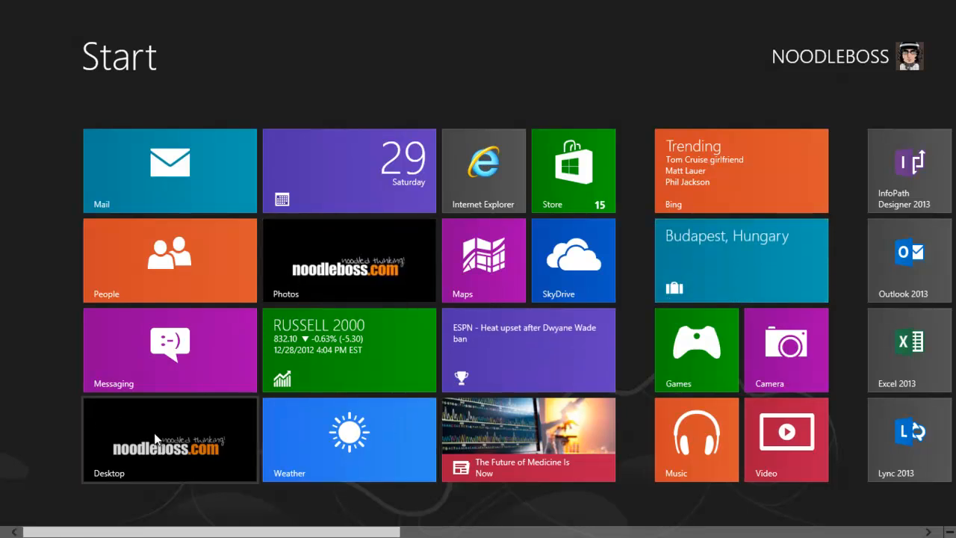
Step: Switch from the Start screen to the classic desktop via the Desktop tile
click(169, 440)
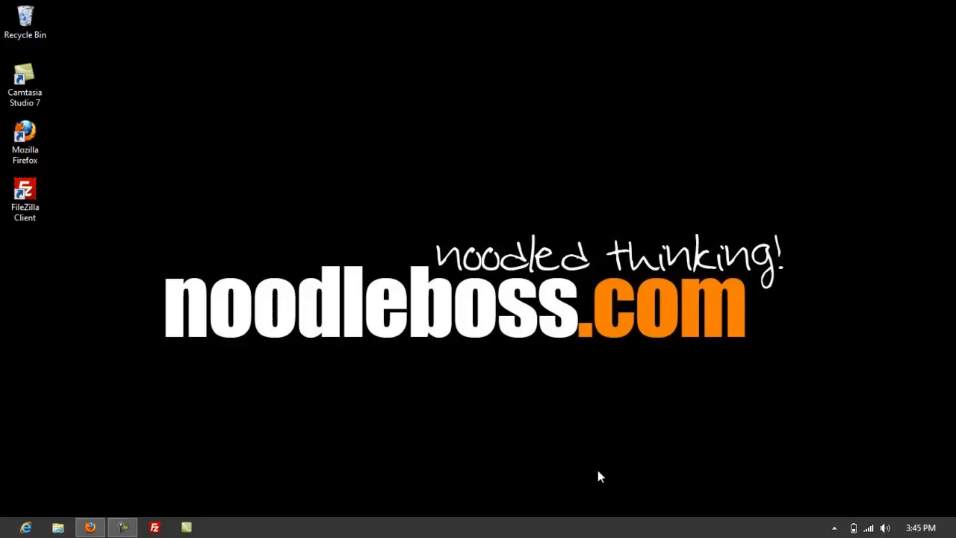
Step: Return to the Start screen from the desktop and scroll right through the tiles
click(27, 527)
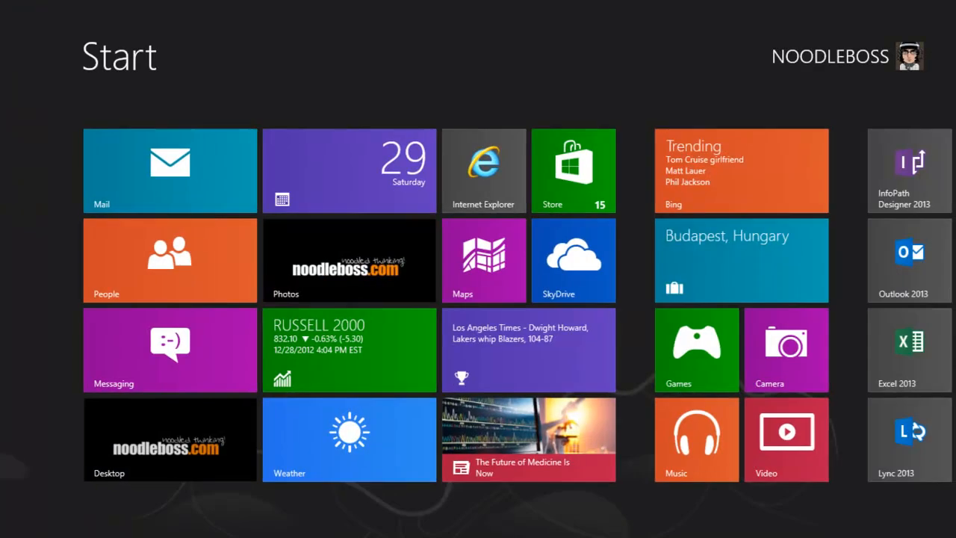
scroll(right, 3)
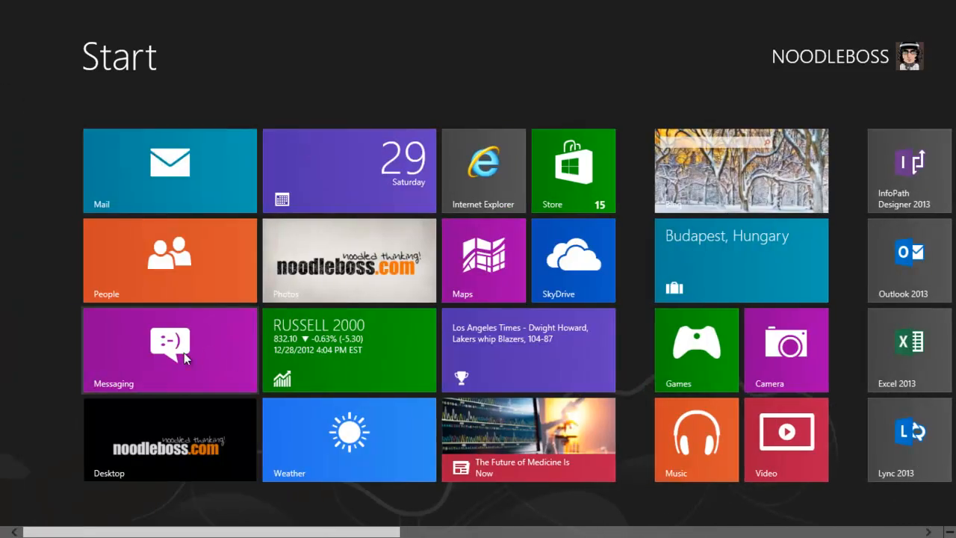
mouse_move(148, 364)
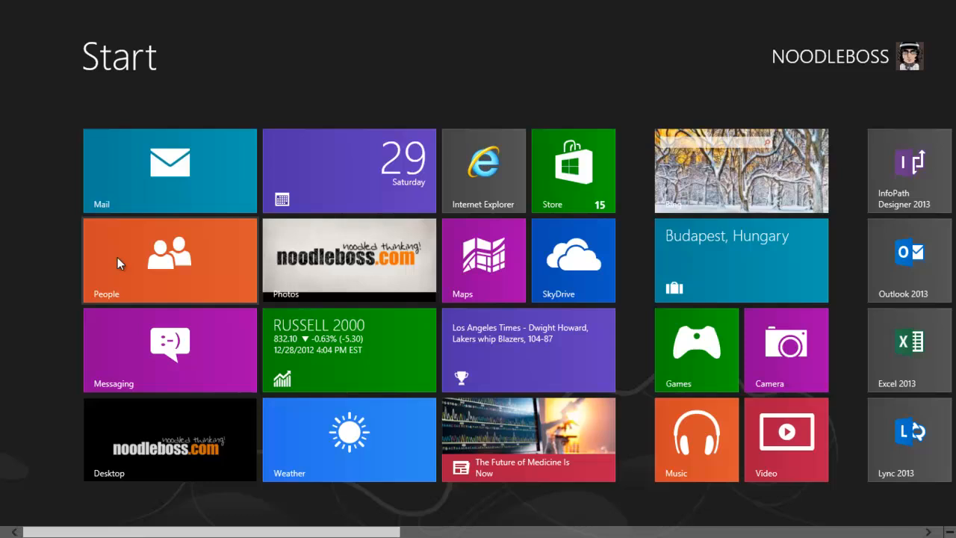
Step: Launch Messaging from its Start screen tile to show the Windows team welcome conversation
click(170, 349)
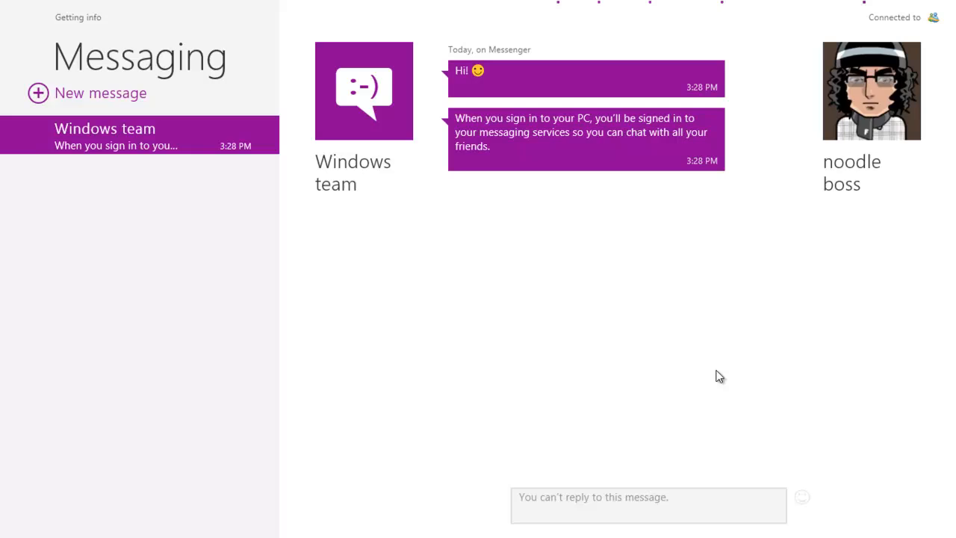
mouse_move(707, 404)
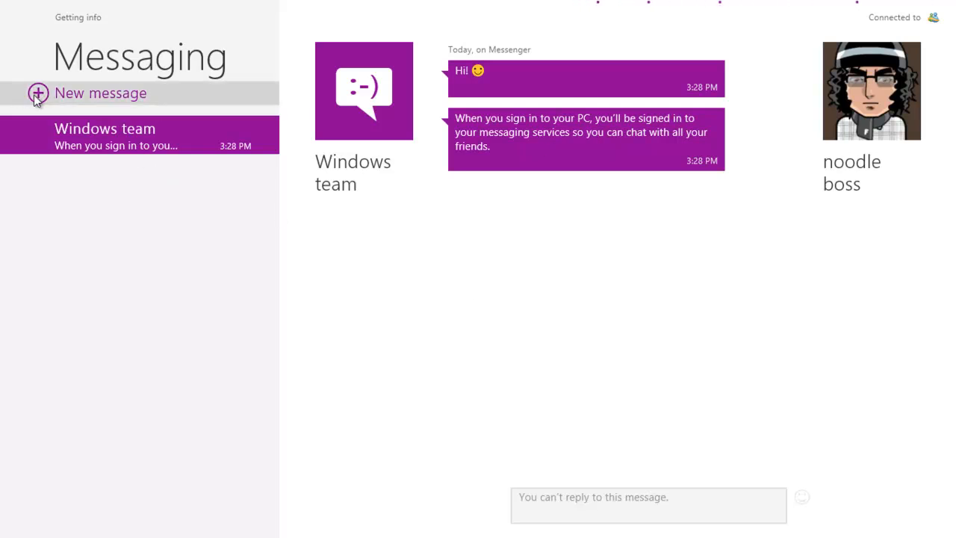
Step: Start a new message, opening an empty People picker with no contacts
click(101, 93)
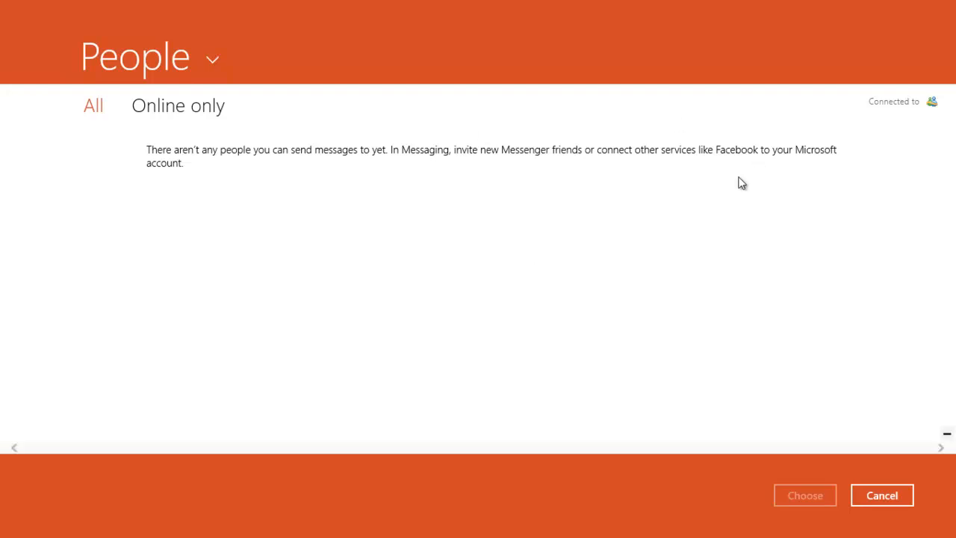
mouse_move(766, 169)
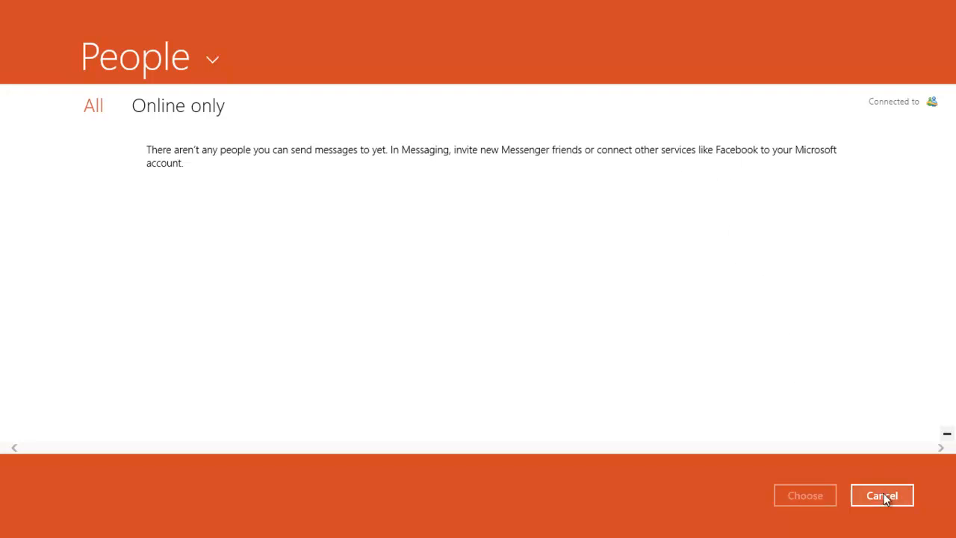
Step: Cancel the empty People picker to return to the Windows team conversation
click(881, 496)
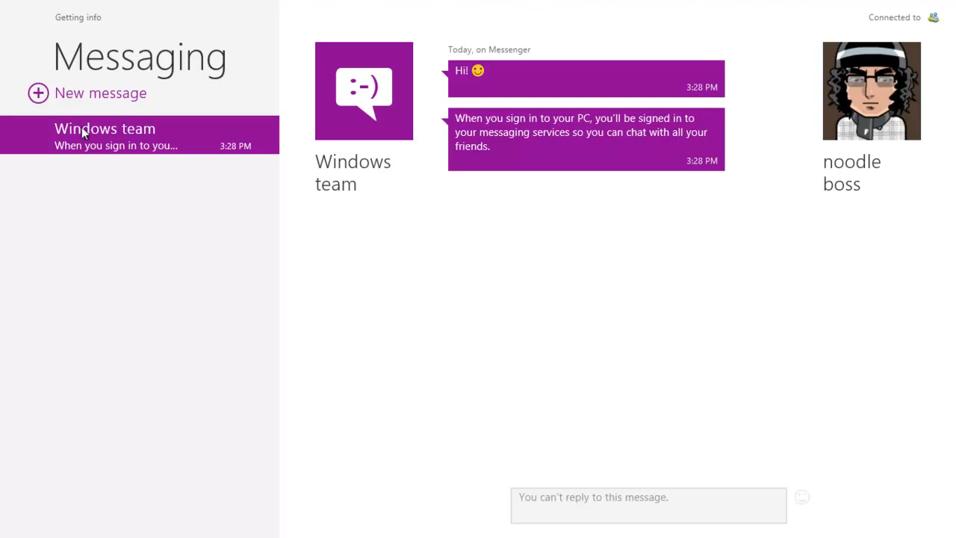
mouse_move(72, 168)
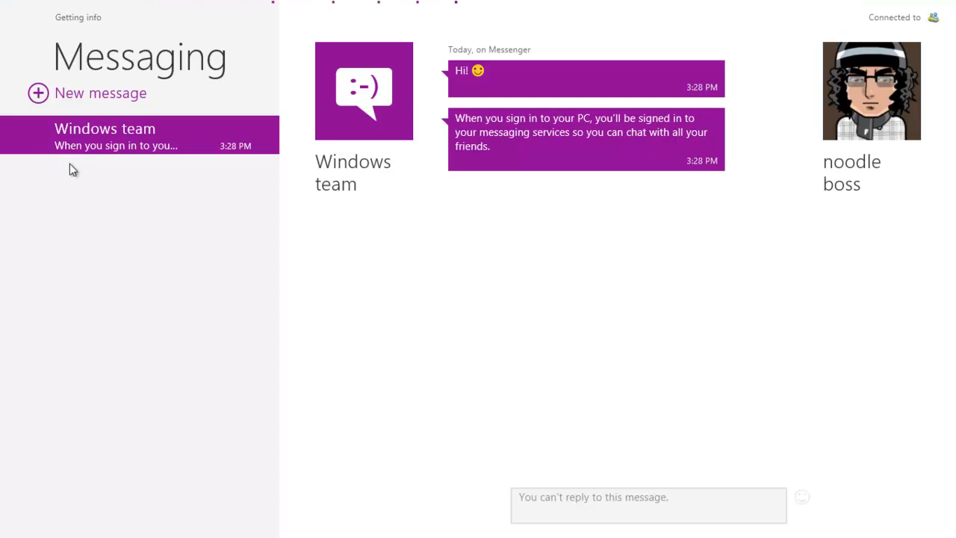
mouse_move(114, 196)
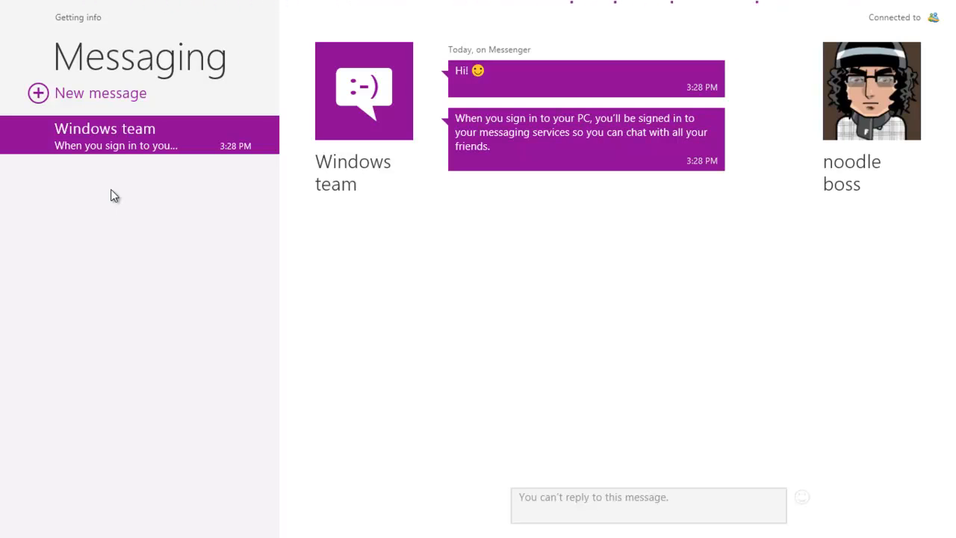
mouse_move(605, 278)
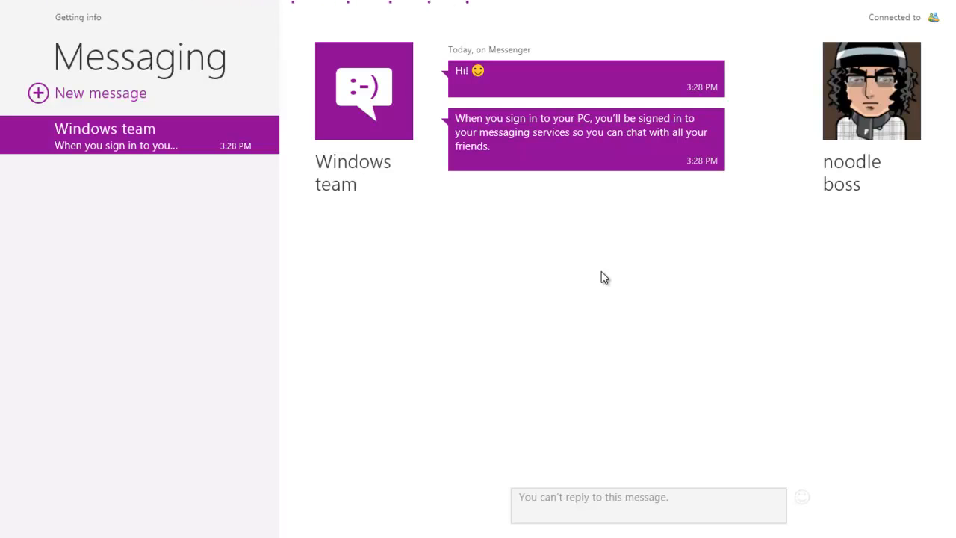
mouse_move(605, 282)
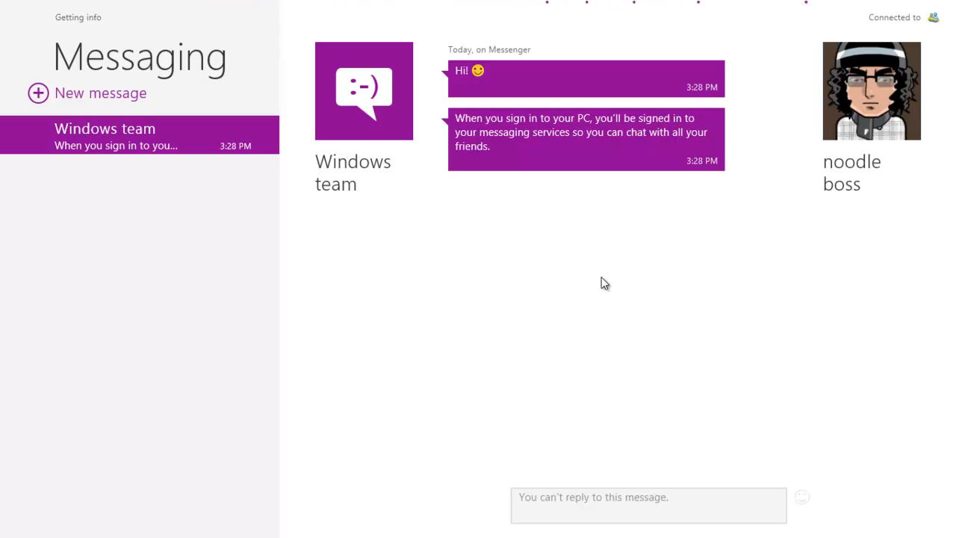
mouse_move(597, 315)
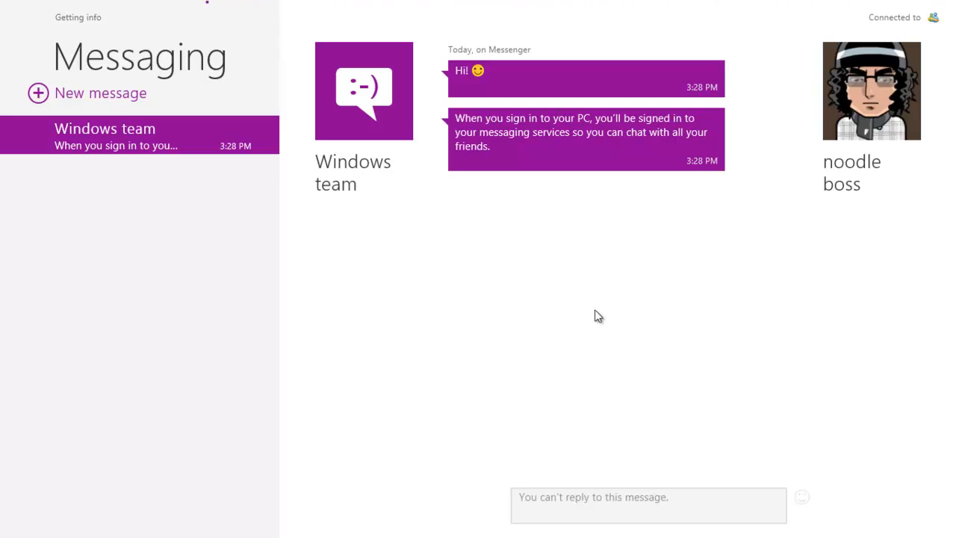
mouse_move(52, 518)
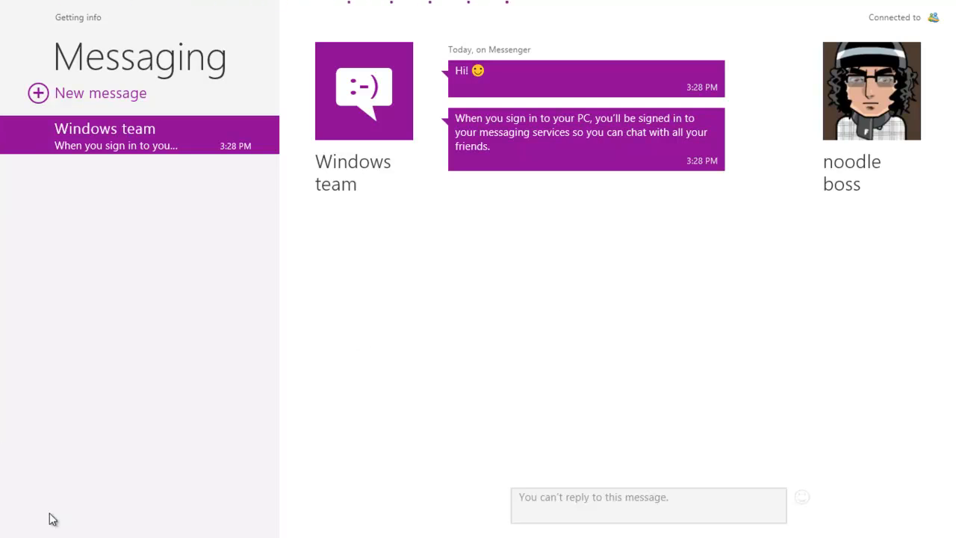